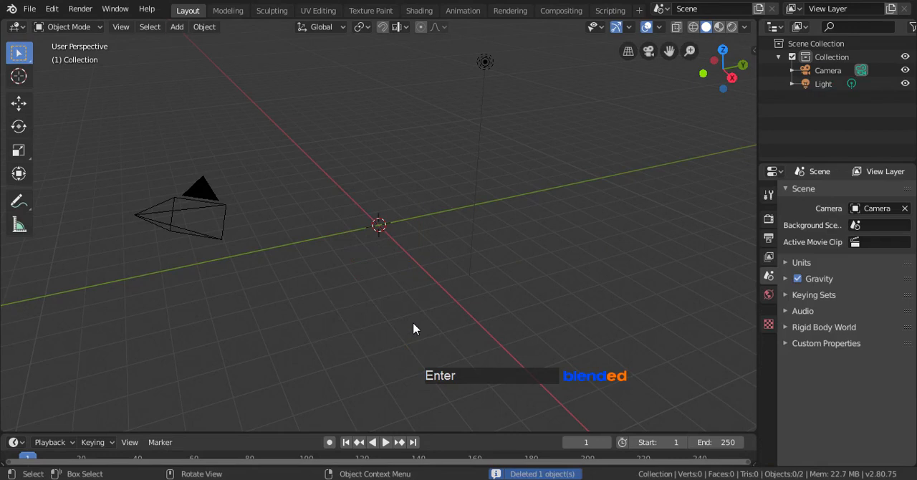
Bring up the Add menu (Shift+A) to show the mesh options in the empty scene.
key(shift+a)
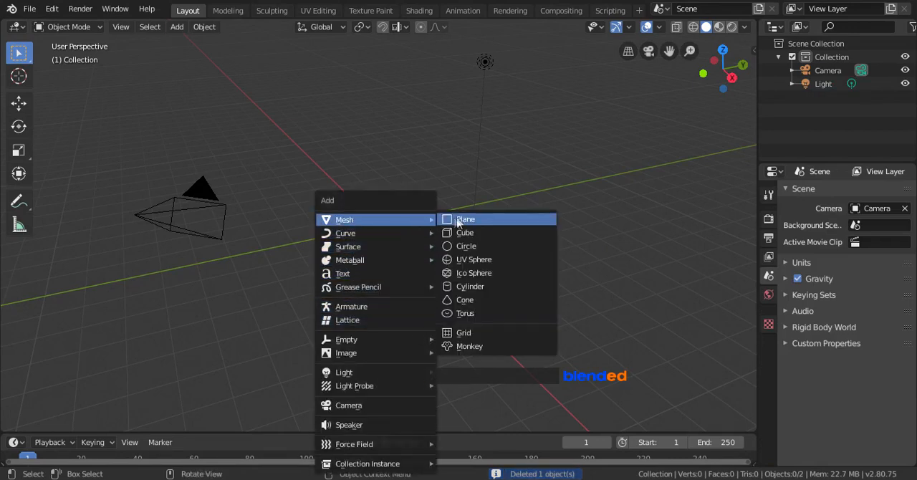
Add a mesh circle at the origin and start rotating it 90° on X.
click(466, 246)
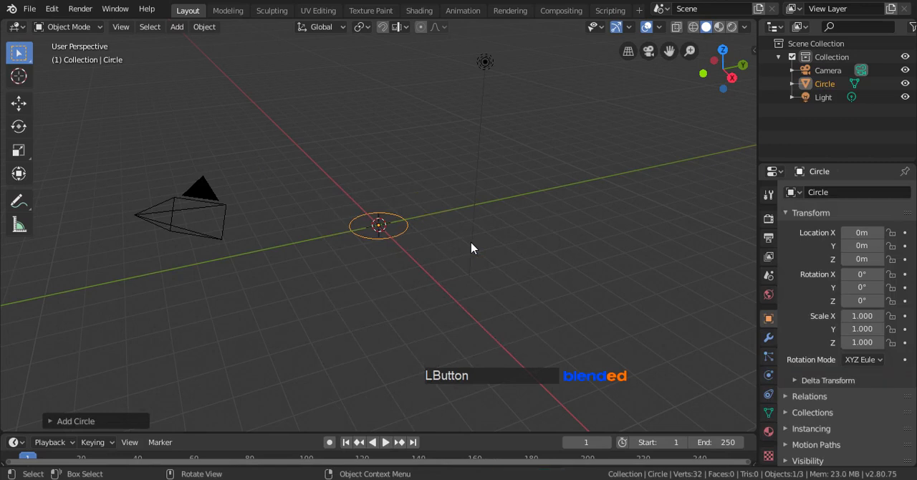
key(r)
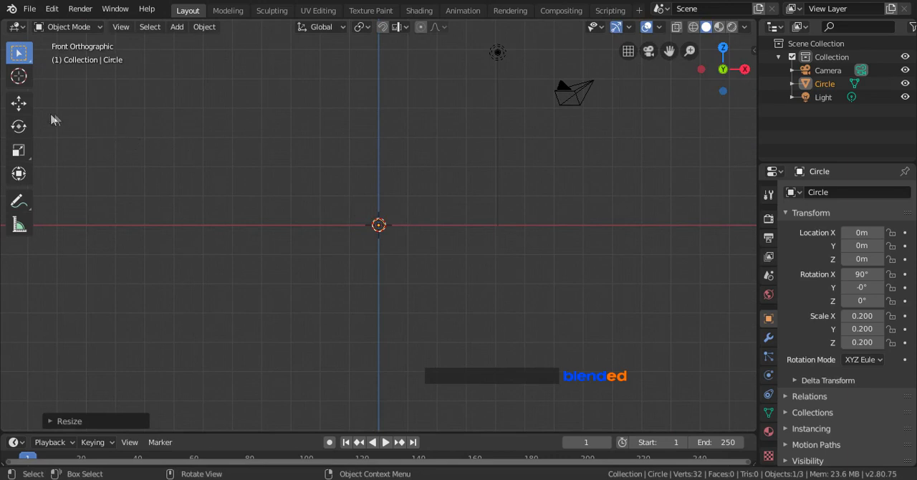
Apply the circle's rotation and scale so it reads 0° rotation and 1.0 scale.
click(19, 102)
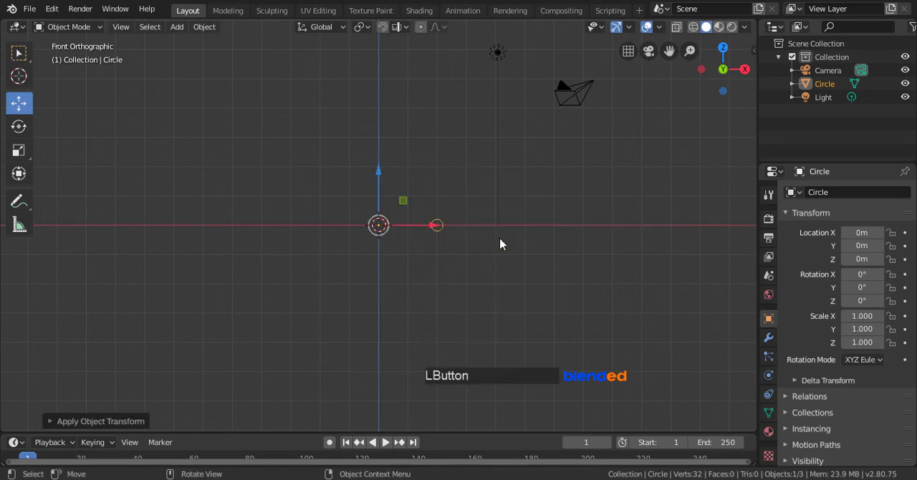
mouse_move(730, 322)
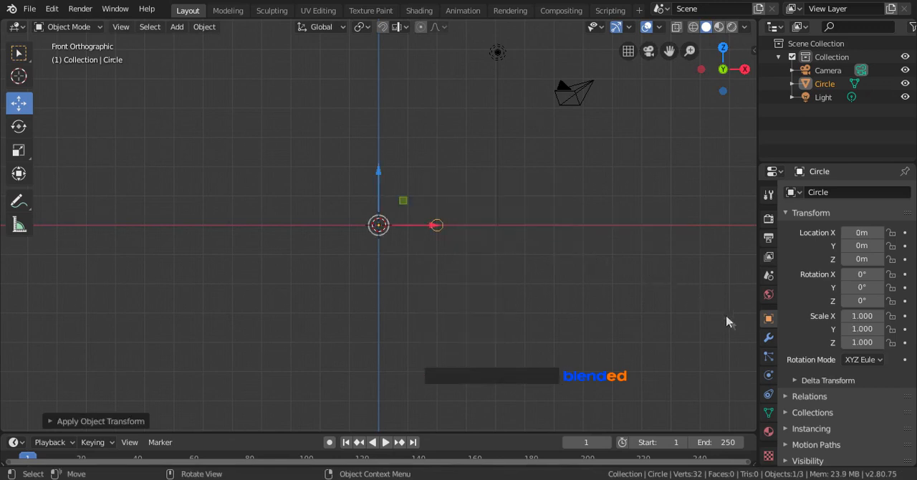
Give the circle a Screw modifier with Steps set to 64.
click(768, 337)
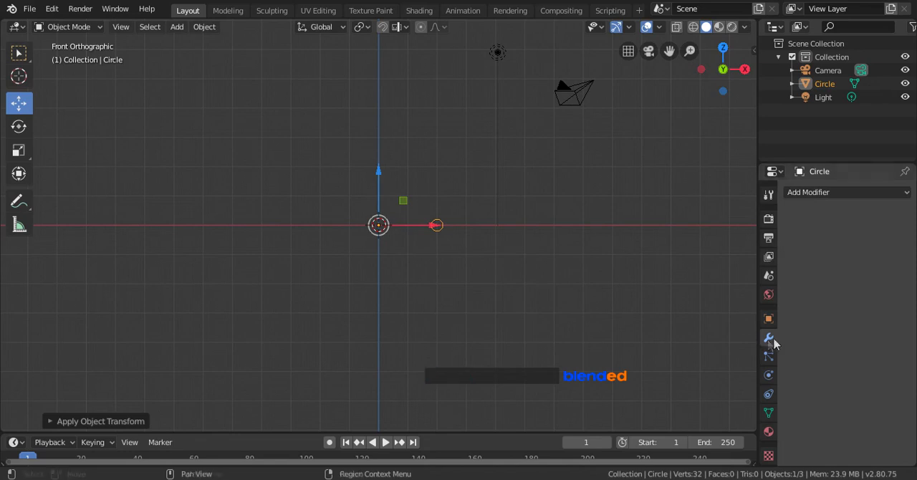
click(846, 192)
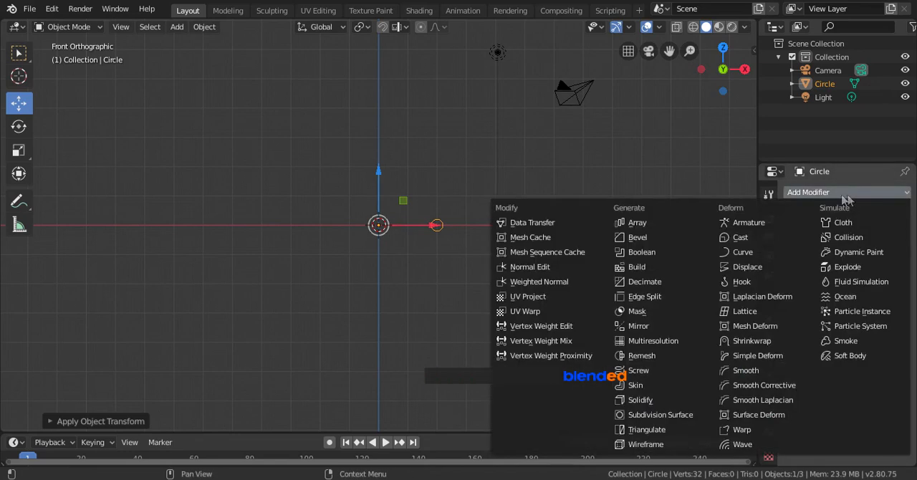
click(638, 370)
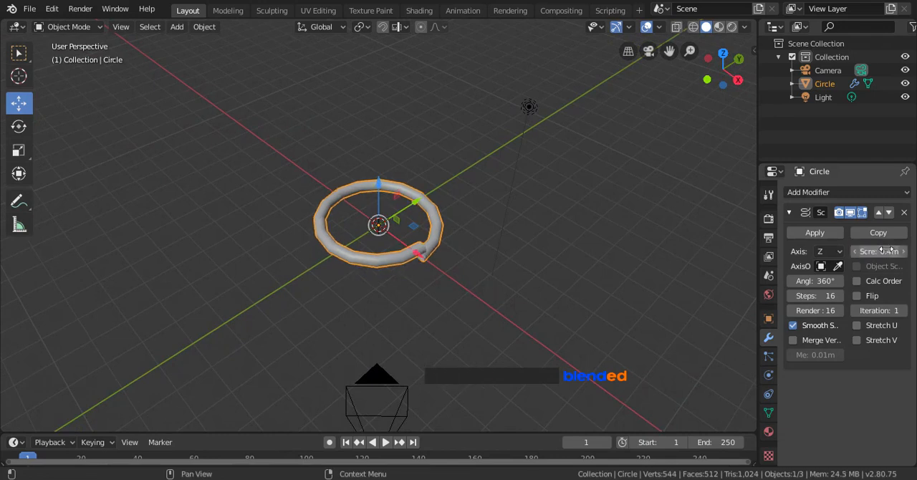
click(815, 295)
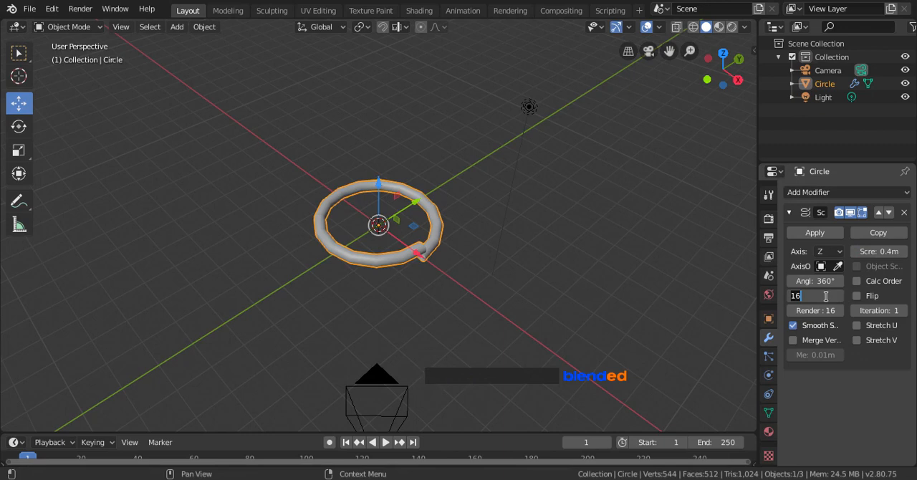
text(64)
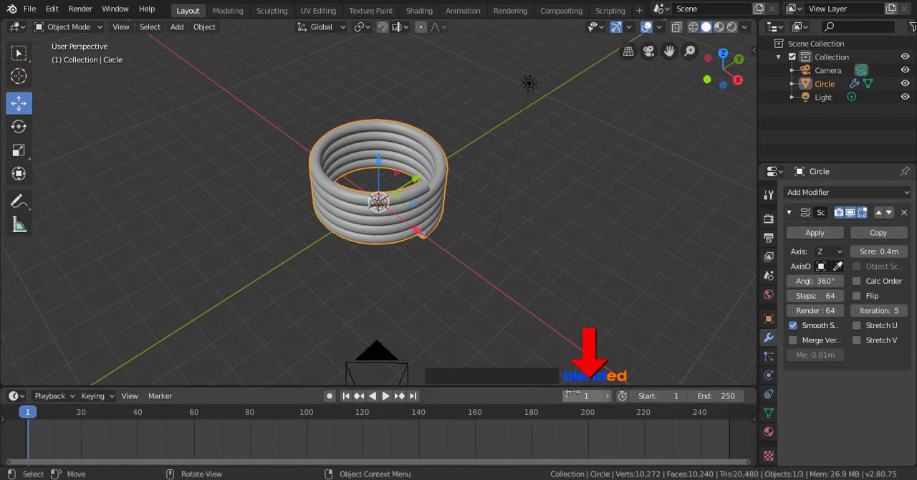
mouse_move(586, 396)
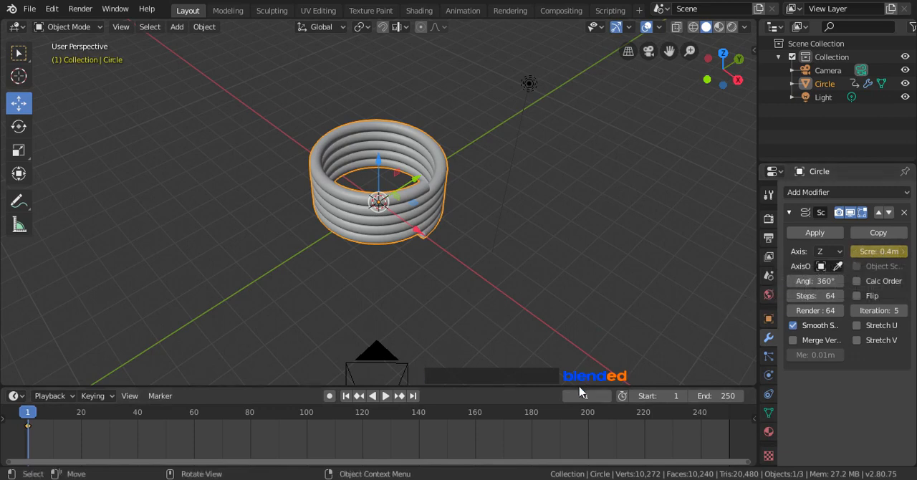
Set the current frame to 10 for the stretched-spring keyframe.
click(580, 395)
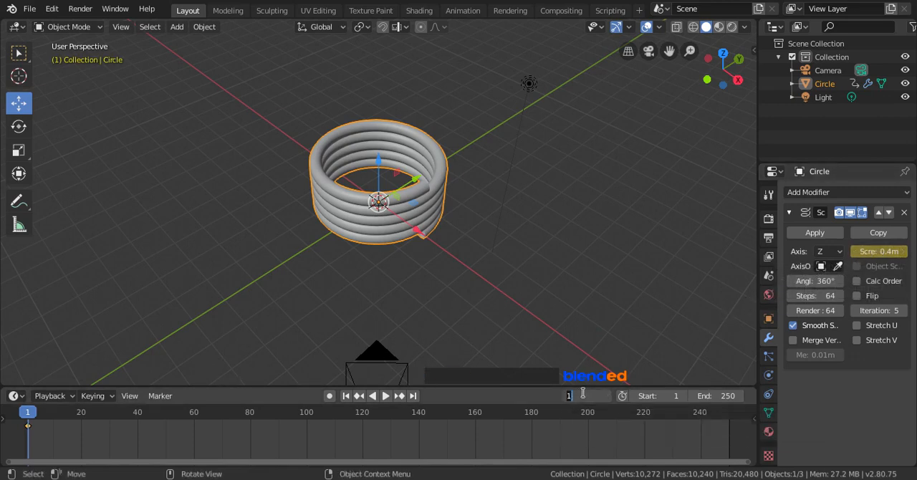
click(584, 395)
text(20)
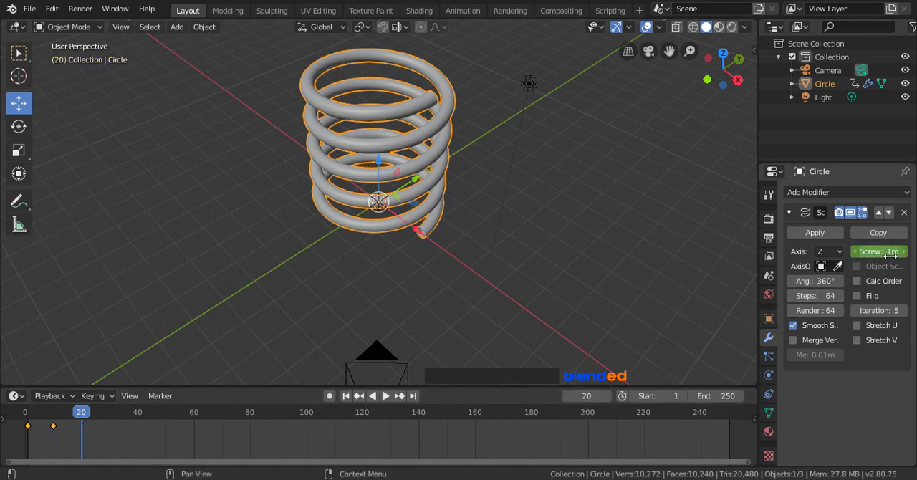
Edit the Screw value at frame 20 to return it to 0.4 m.
click(877, 251)
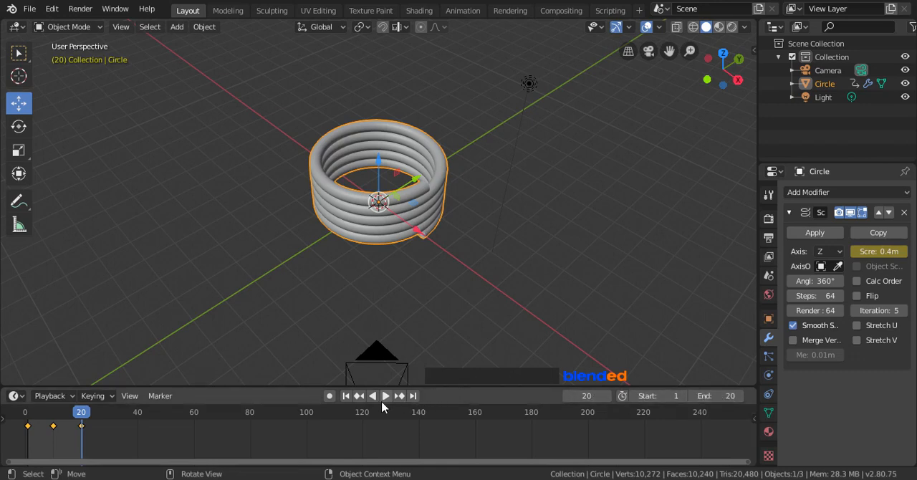
Start playback to watch the spring stretch and compress over frames 1–20.
click(385, 395)
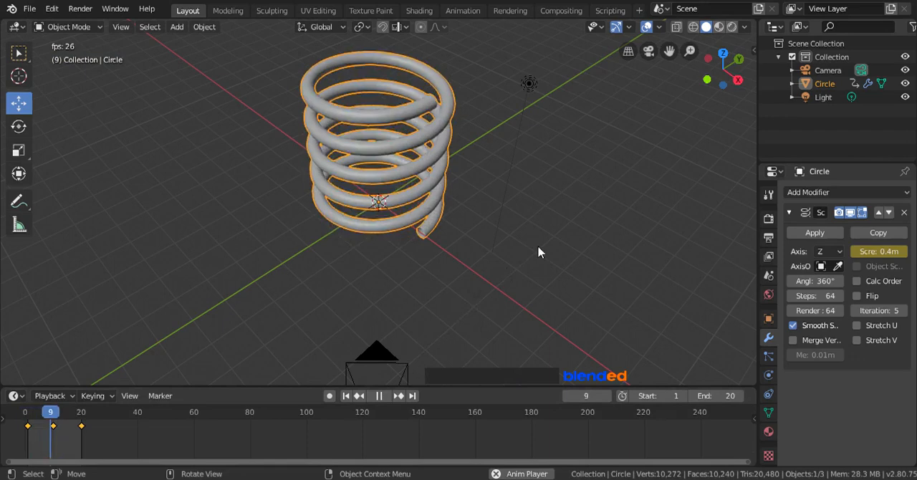